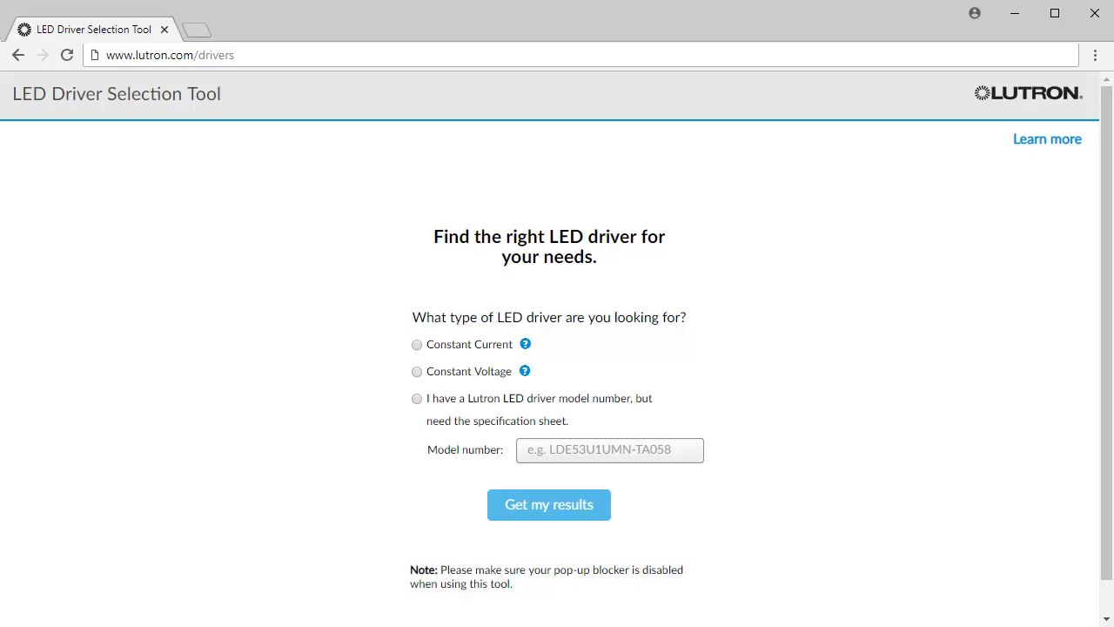
# Select Constant Current as the driver type to reveal current and voltage fields.
pyautogui.click(170, 54)
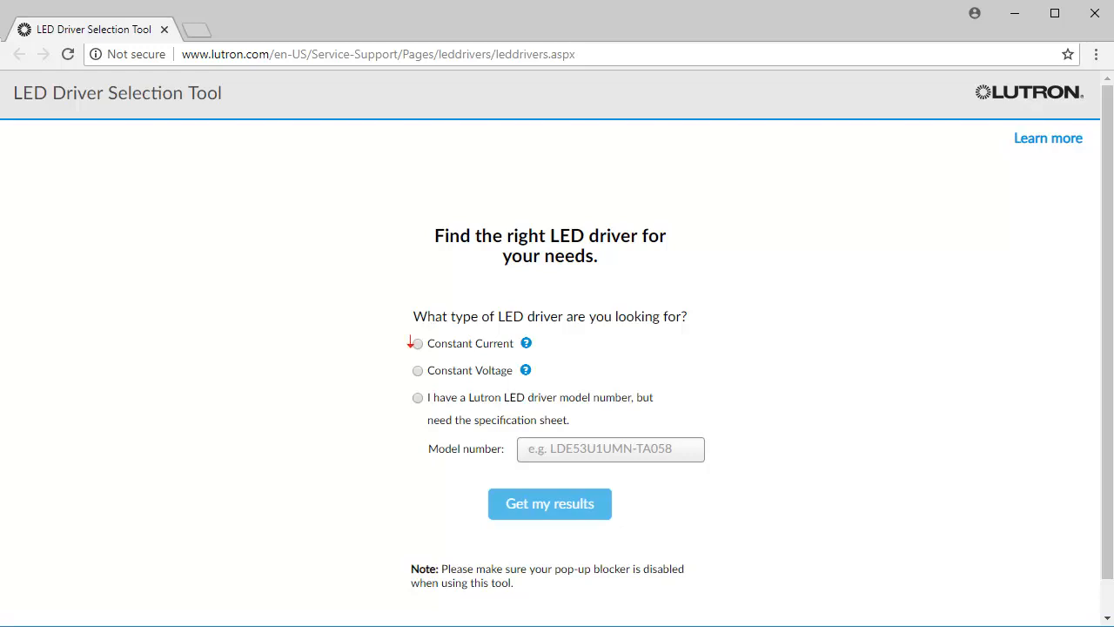
pyautogui.click(417, 343)
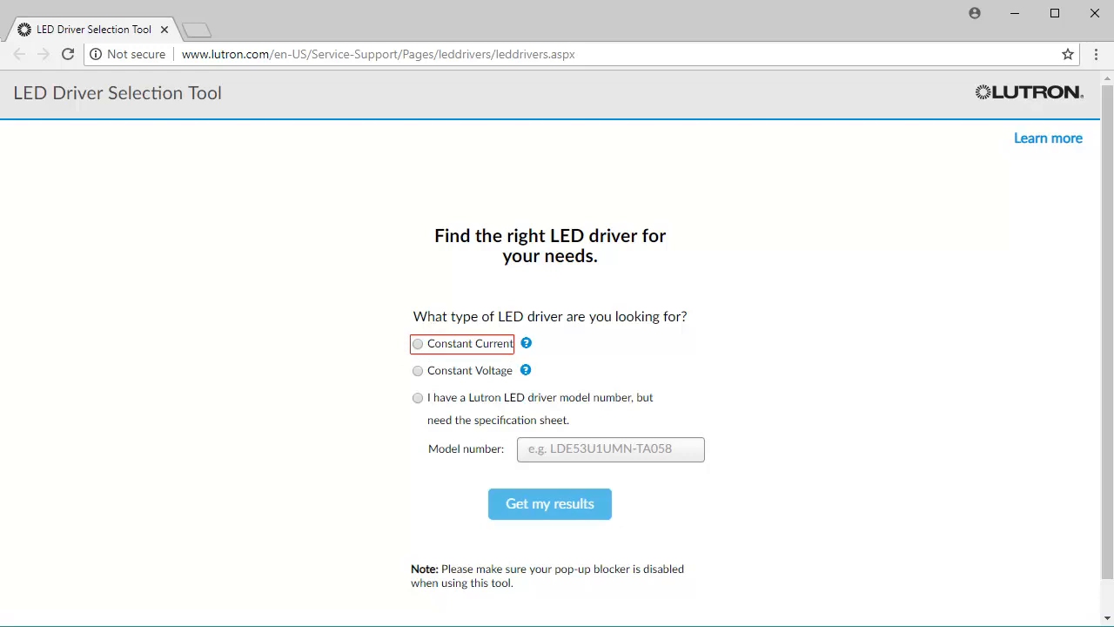
pyautogui.click(418, 370)
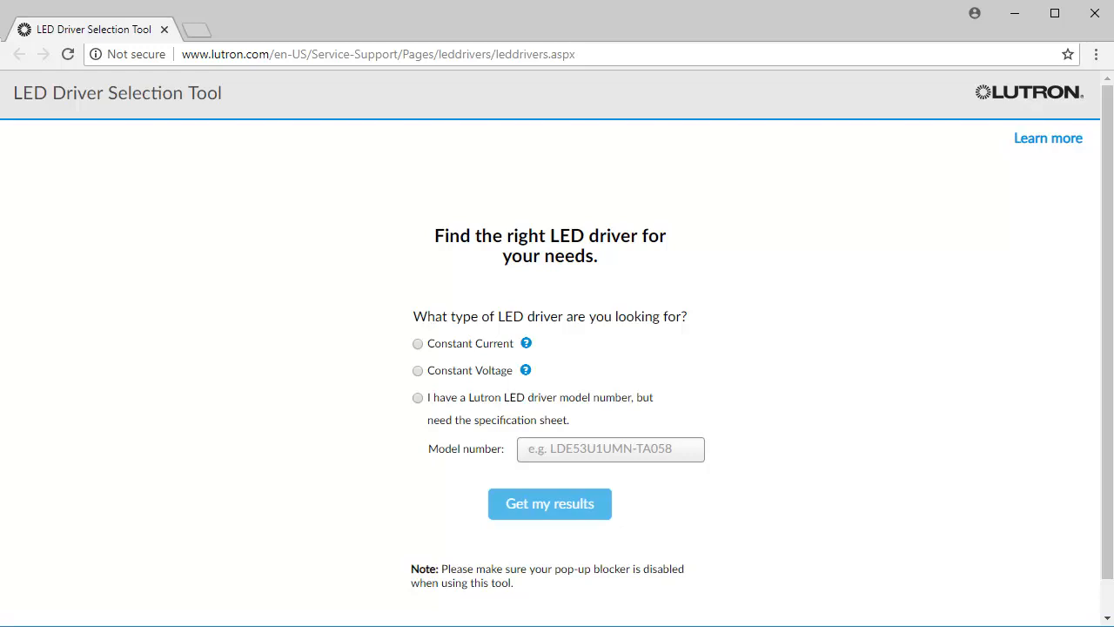
pyautogui.click(418, 342)
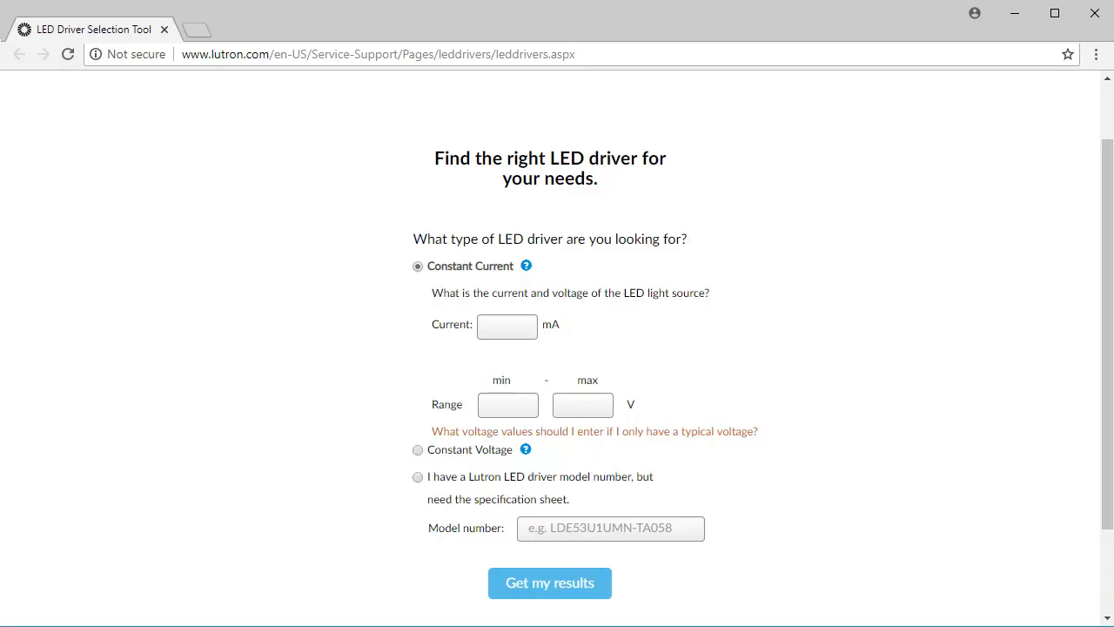
# Try Constant Voltage, then choose 'I have a Lutron LED driver model number'.
pyautogui.click(418, 450)
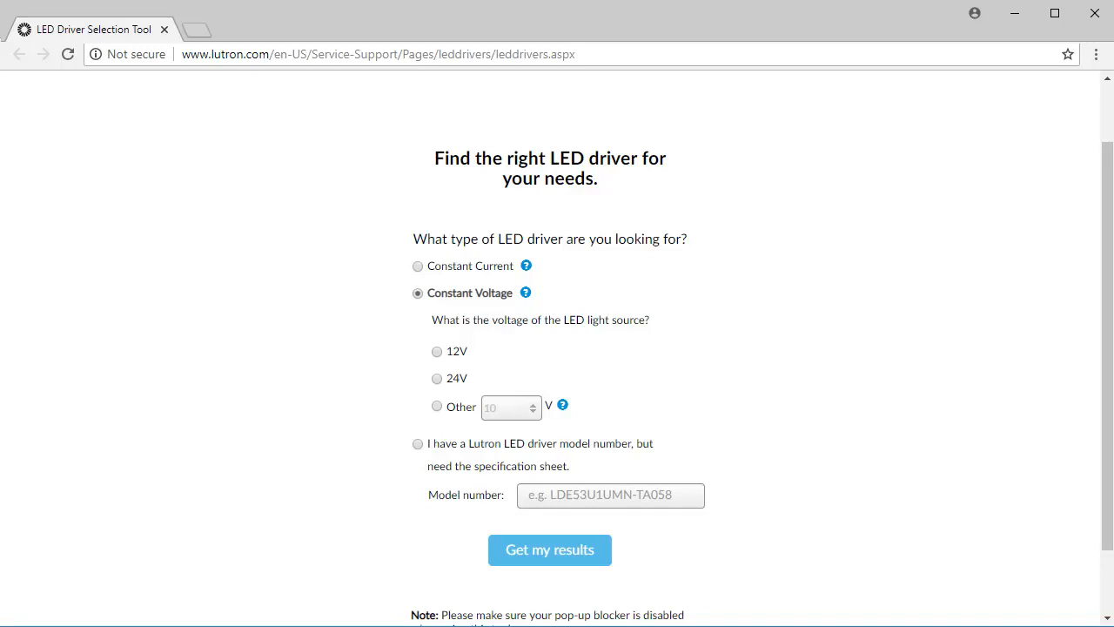
pyautogui.click(418, 443)
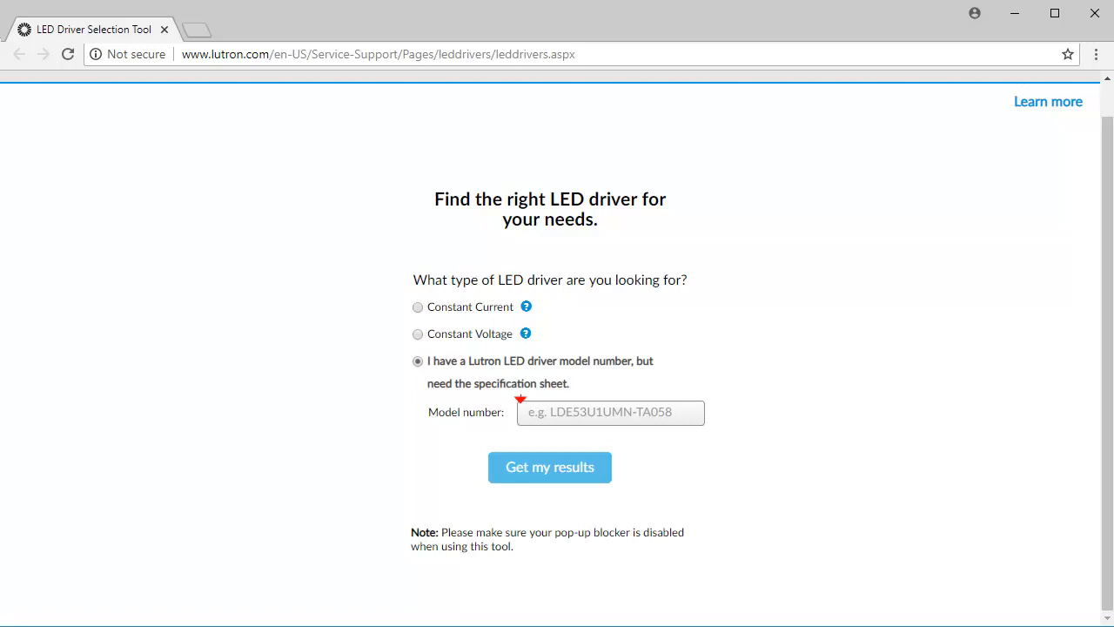
# Reselect Constant Current as the driver type, leaving current and voltage blank.
pyautogui.click(609, 412)
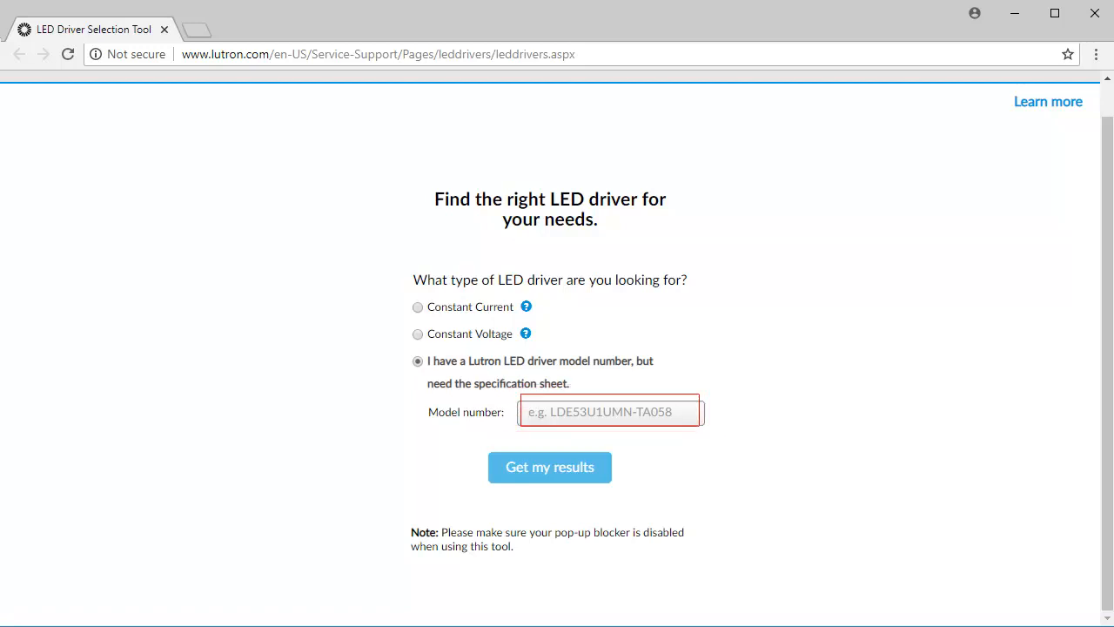
pyautogui.click(417, 306)
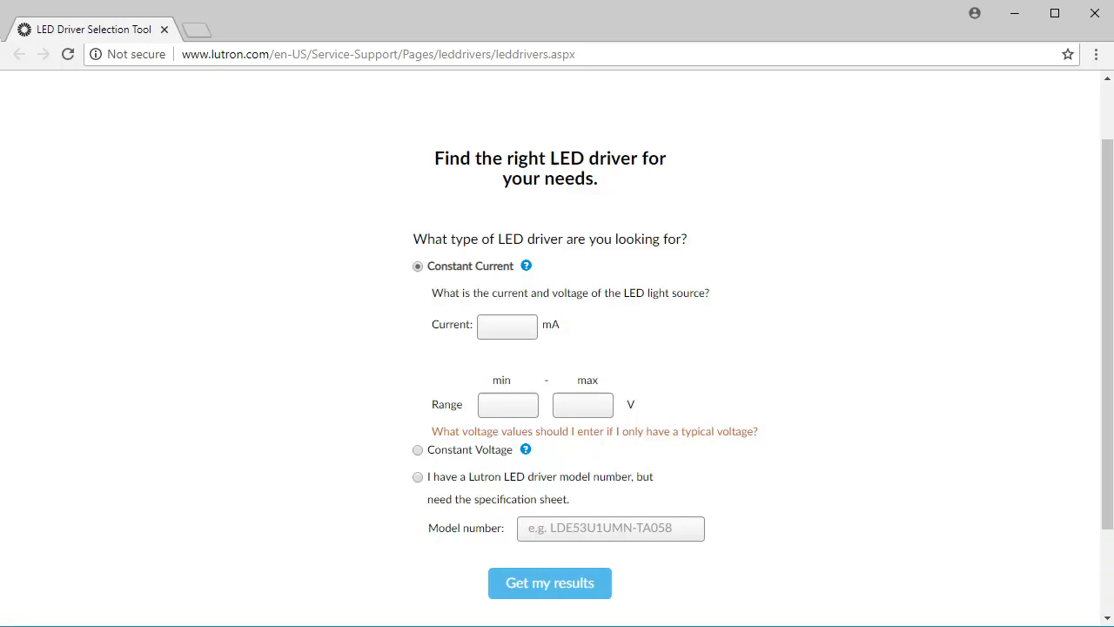
pyautogui.click(550, 582)
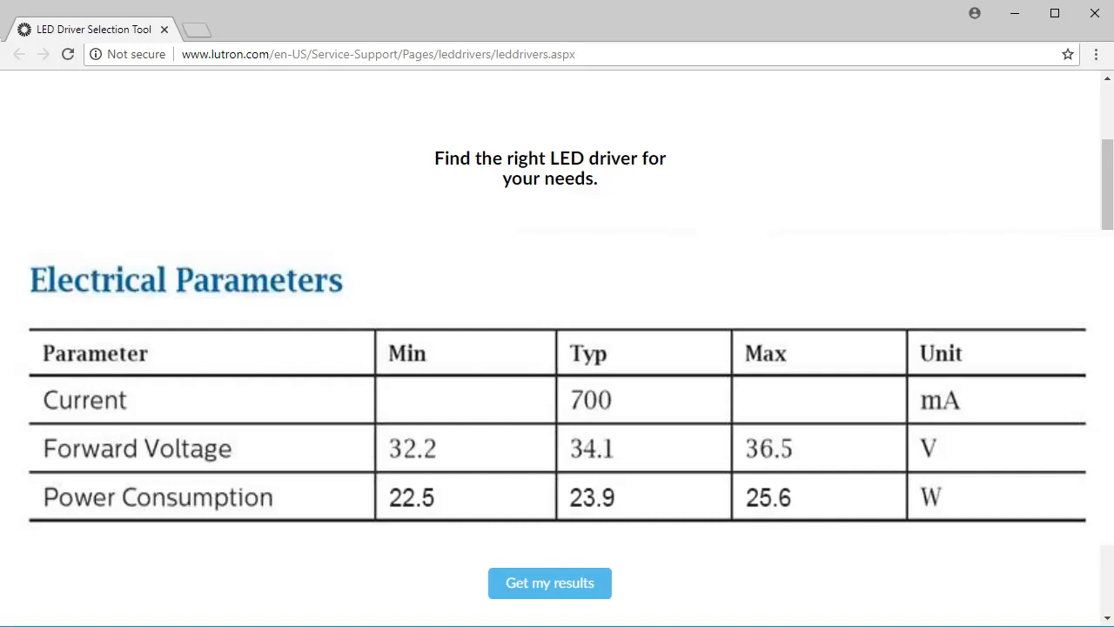
# Search for drivers at 700 mA with a 32.2–36.5 V range, returning 52 results.
pyautogui.click(601, 399)
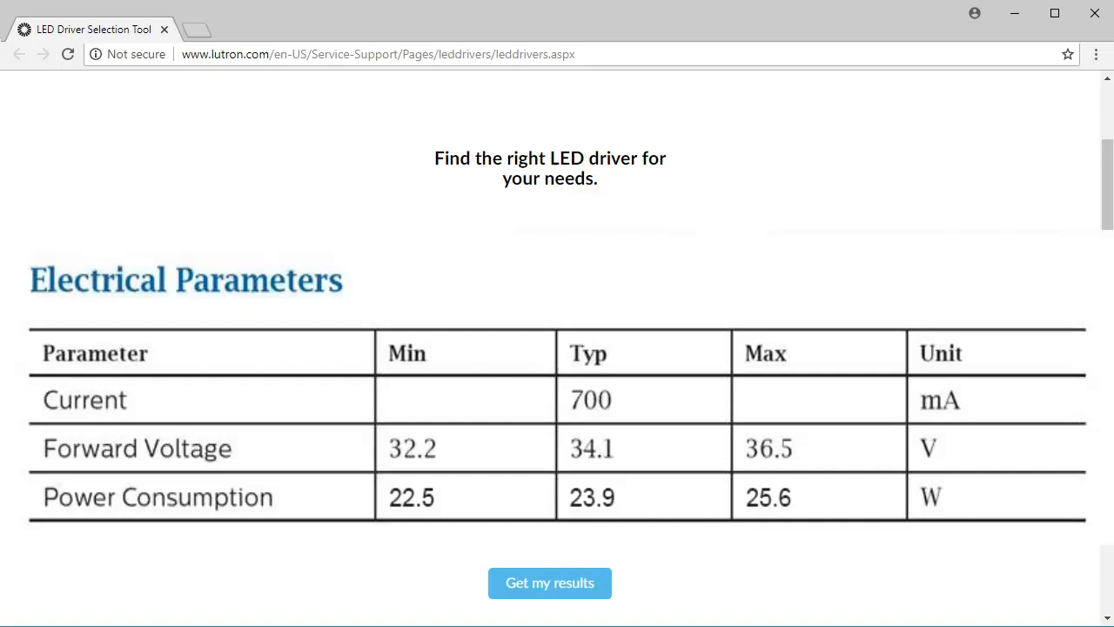
pyautogui.click(417, 448)
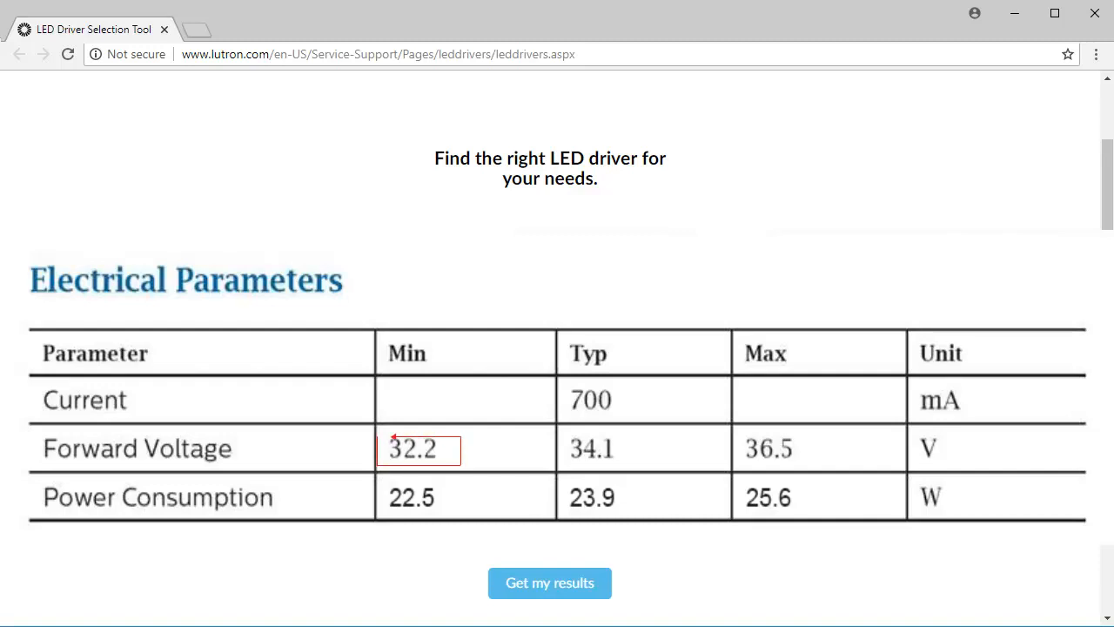
pyautogui.click(595, 447)
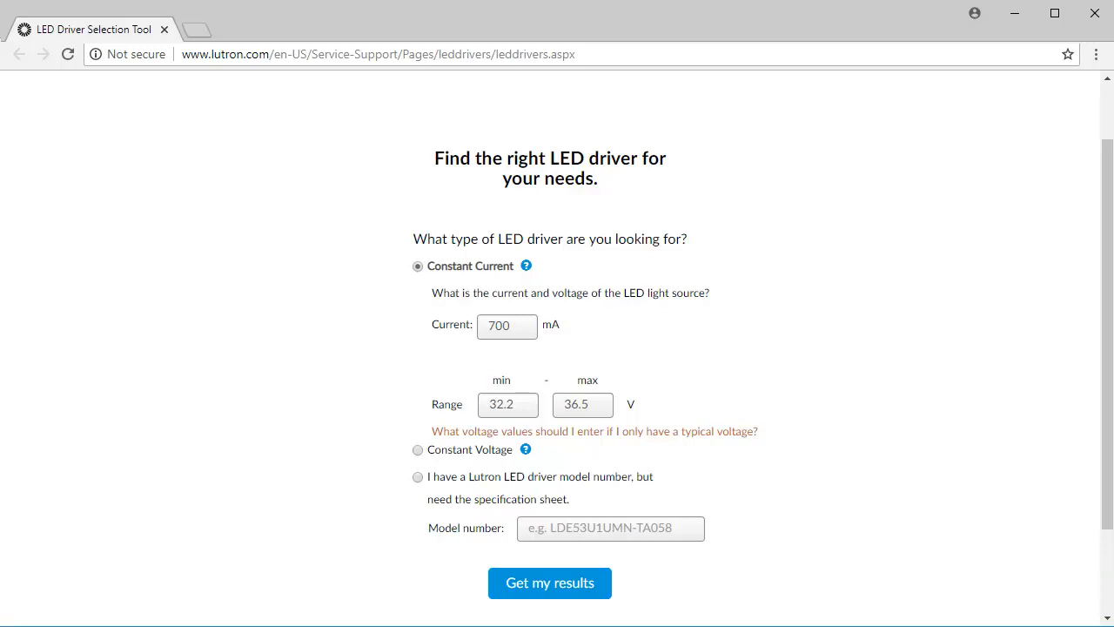
pyautogui.click(549, 582)
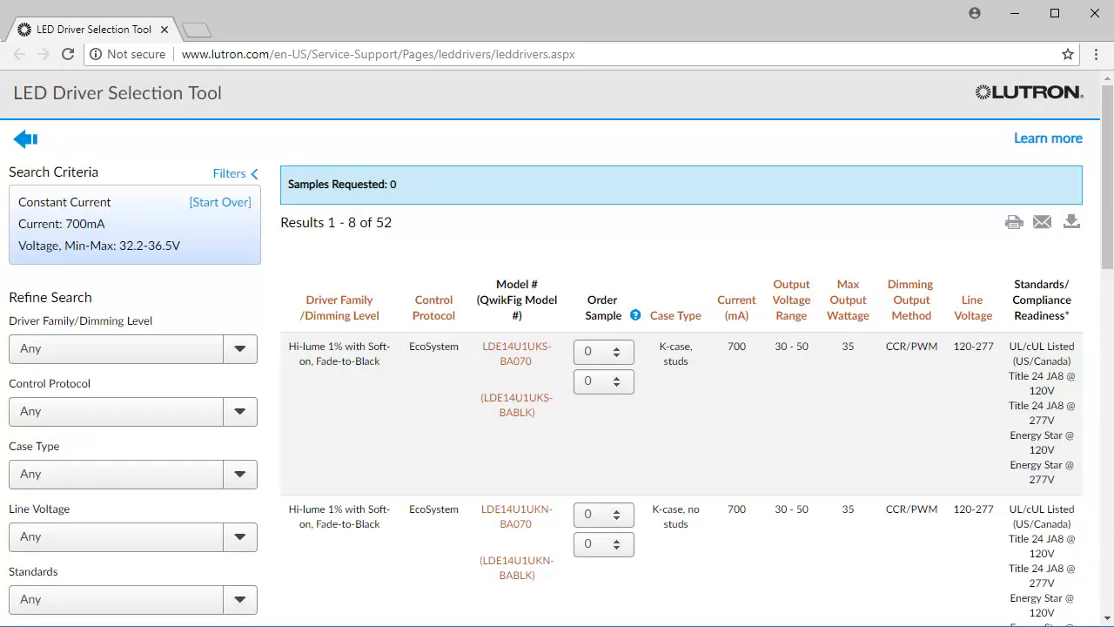